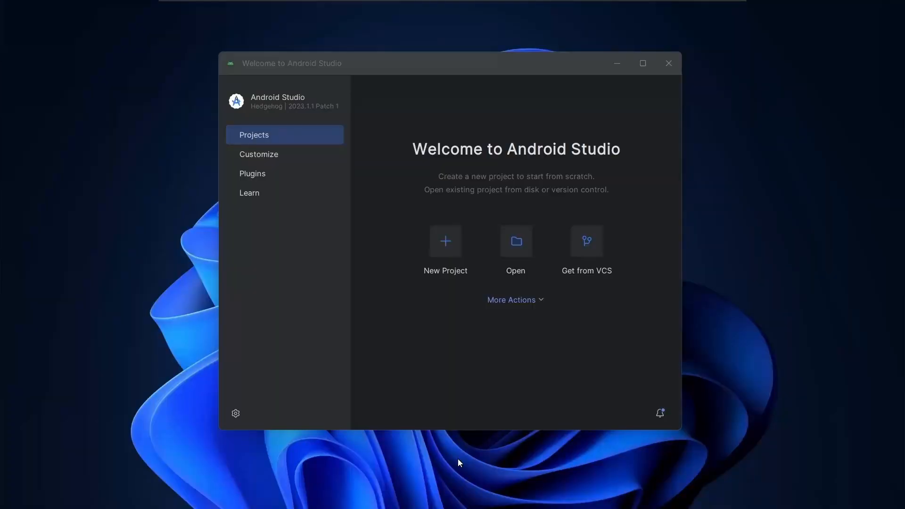
Start a new project from the Welcome screen to reach the template gallery.
click(445, 241)
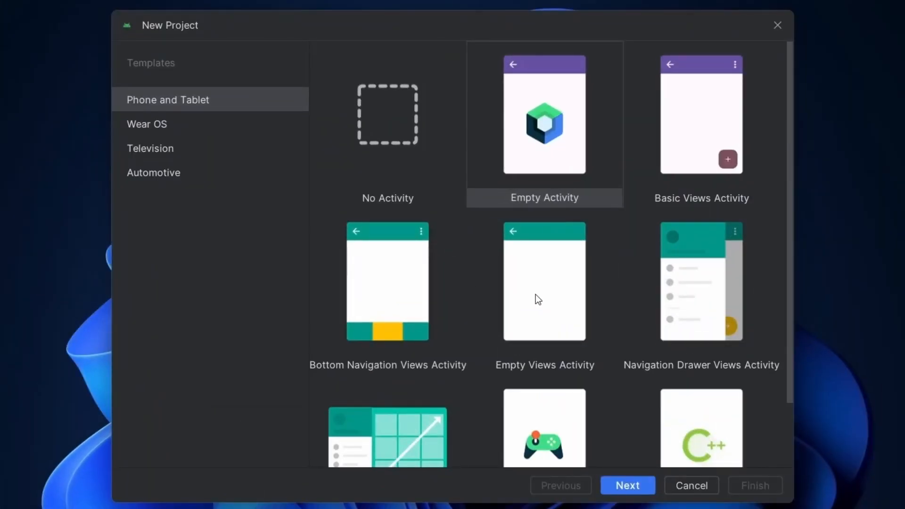
Create splashScreenApp from Empty Views Activity, then copy Logo large.png from Pictures into drawable.
click(543, 283)
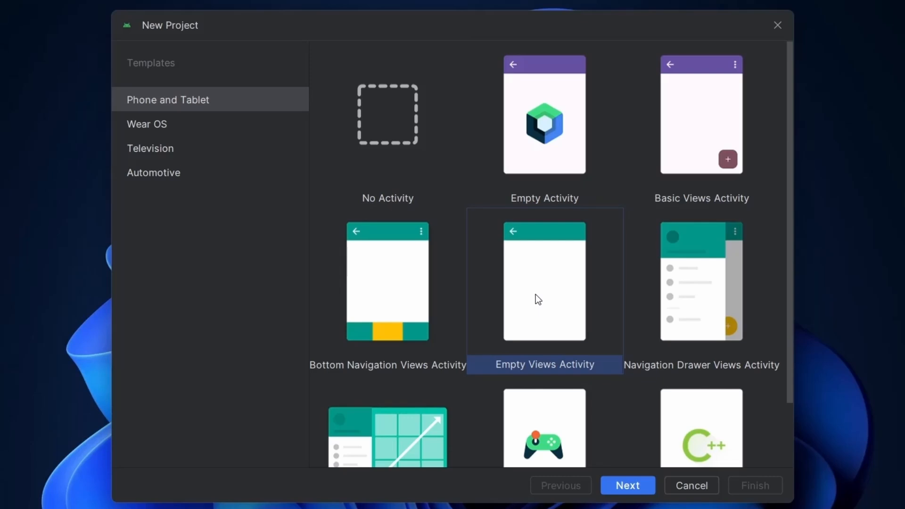
click(627, 485)
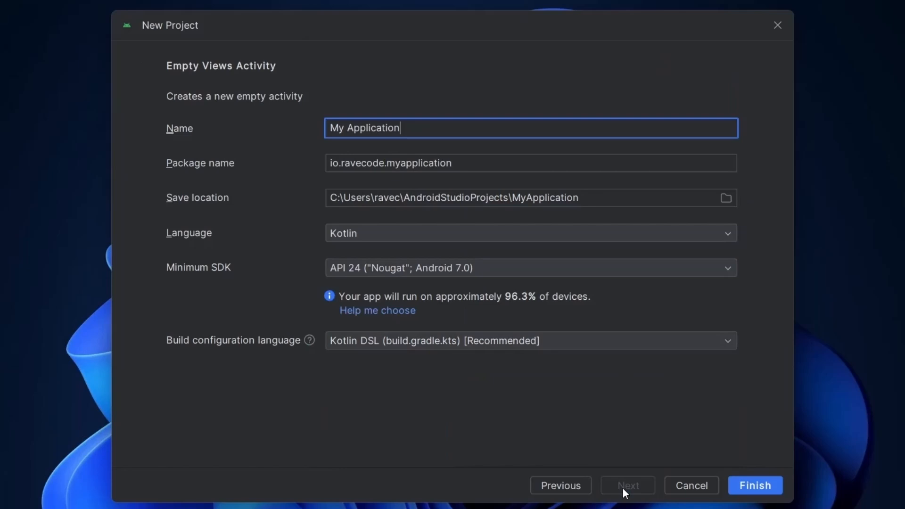
text(s)
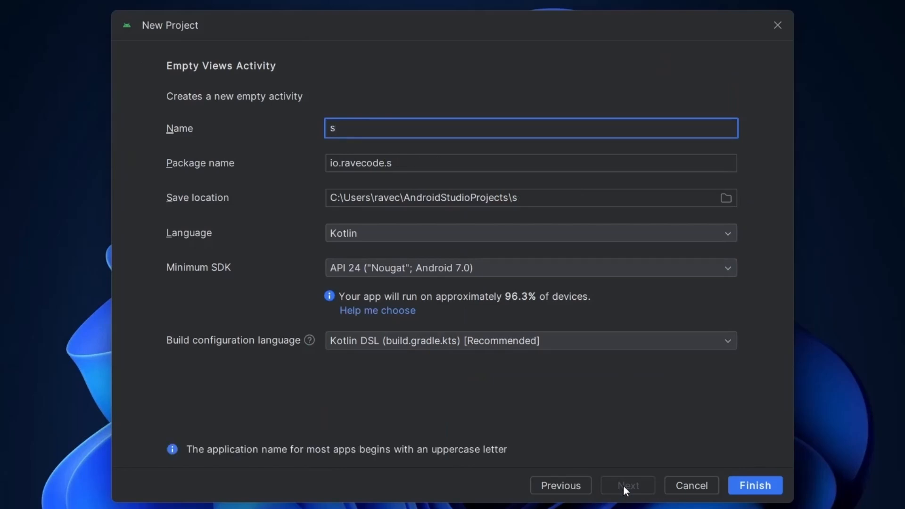
text(plashScreen)
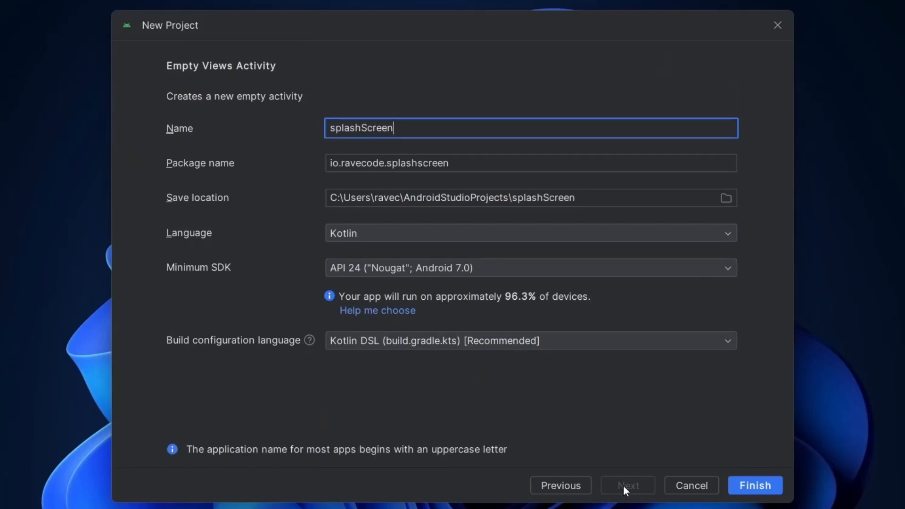
text(App)
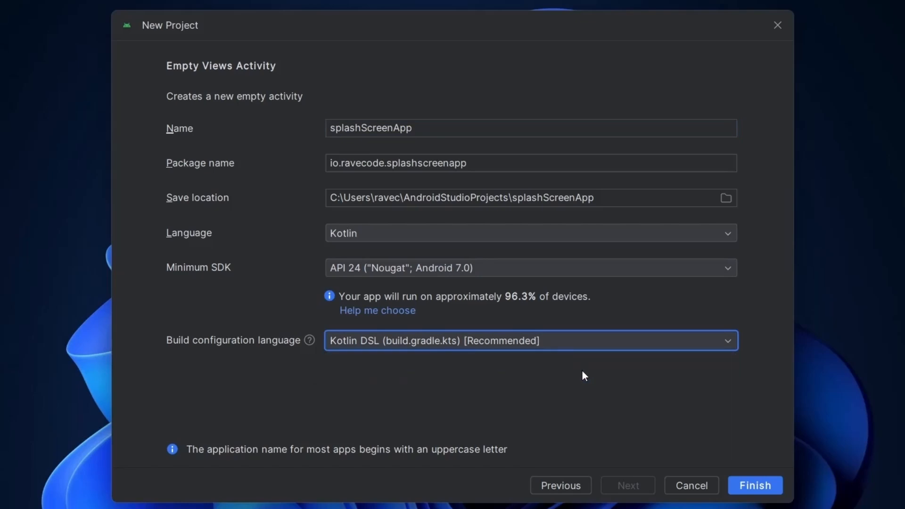
click(754, 484)
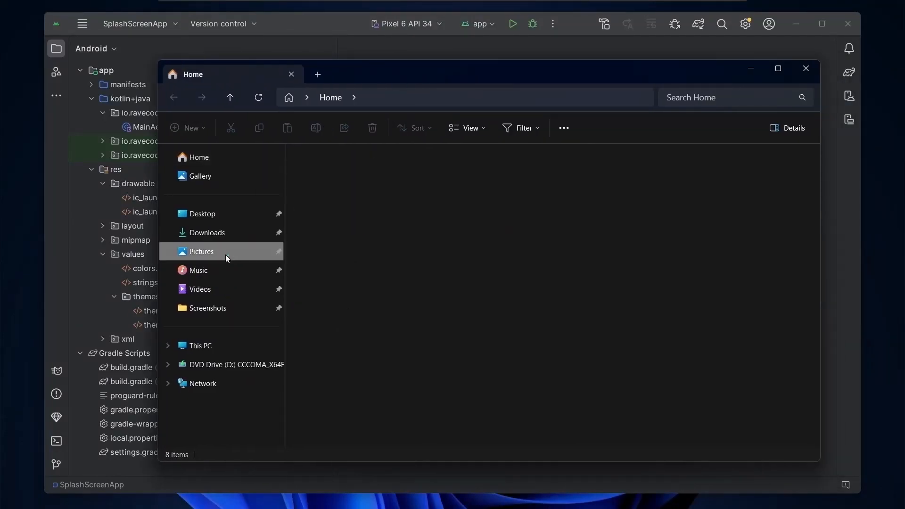
click(201, 251)
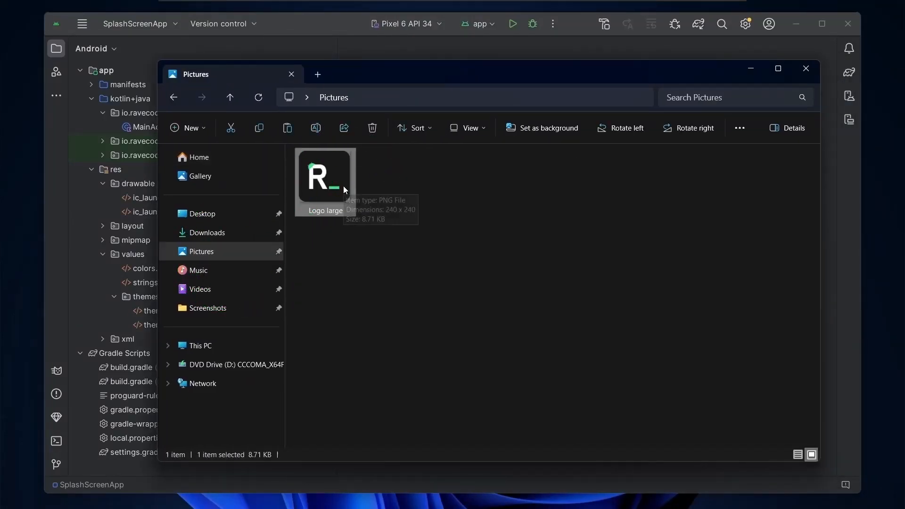
click(805, 68)
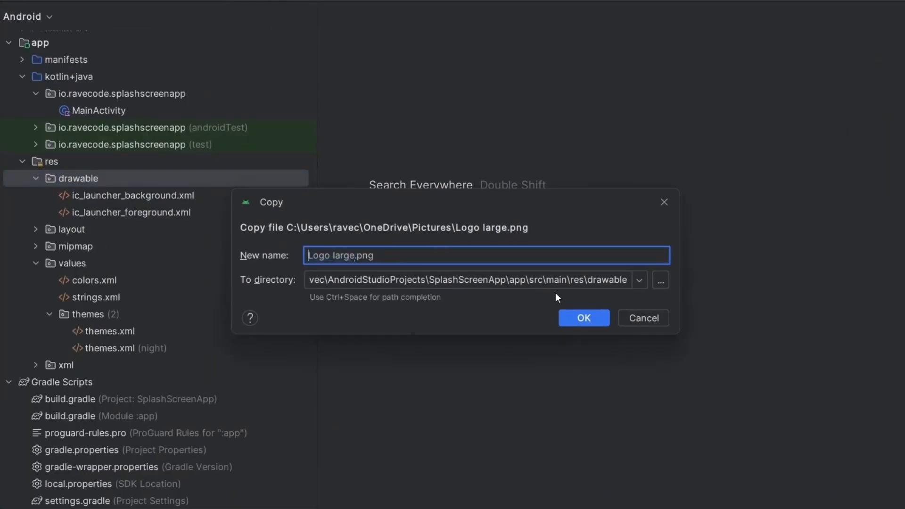
Confirm the copy so the logo is saved in drawable as logo_large.png.
click(583, 318)
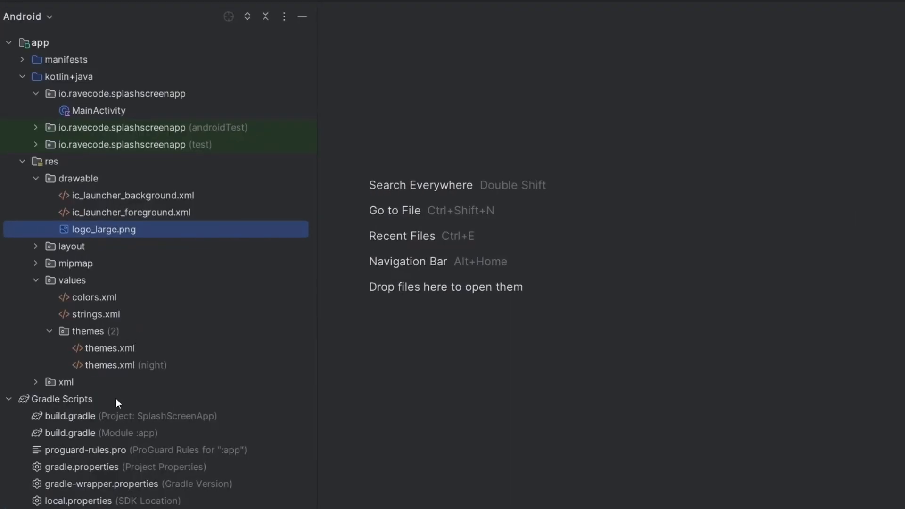
Add androidx.core:core-splashscreen:1.0.0 to build.gradle (:app), sync, and open themes.xml.
double_click(74, 433)
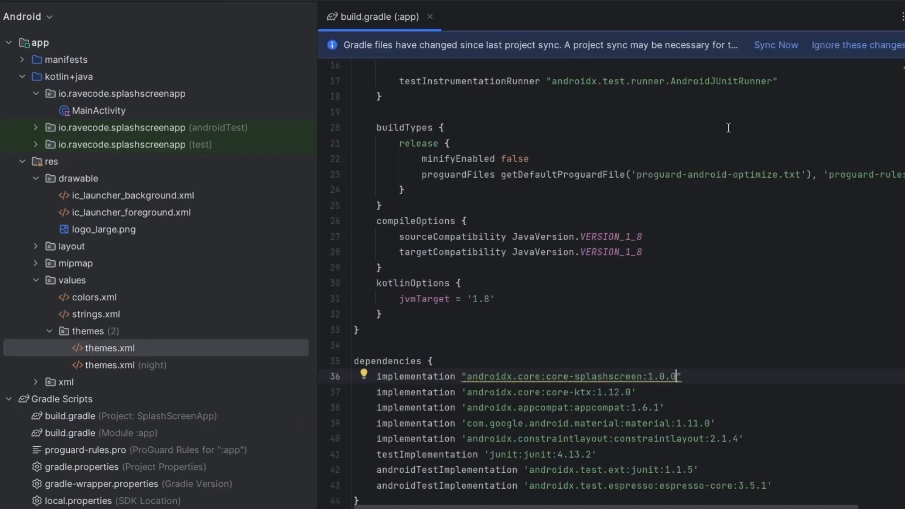
click(776, 45)
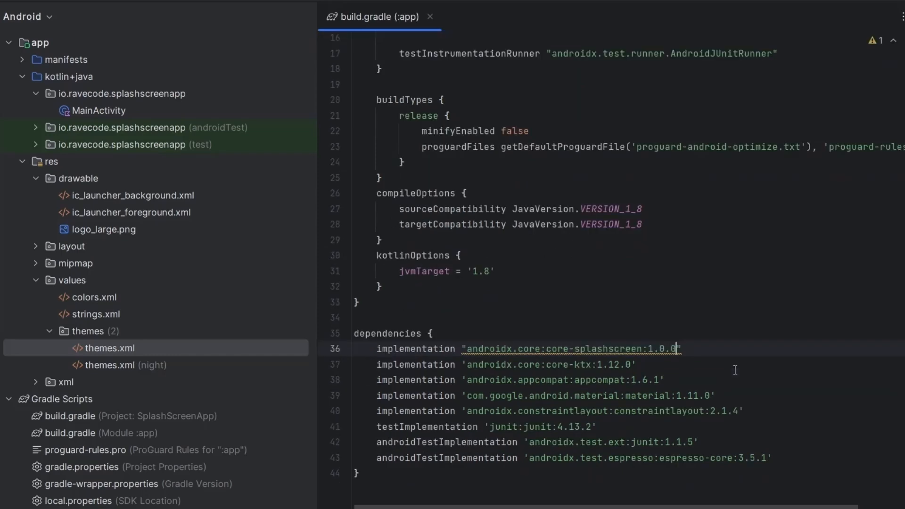
double_click(95, 296)
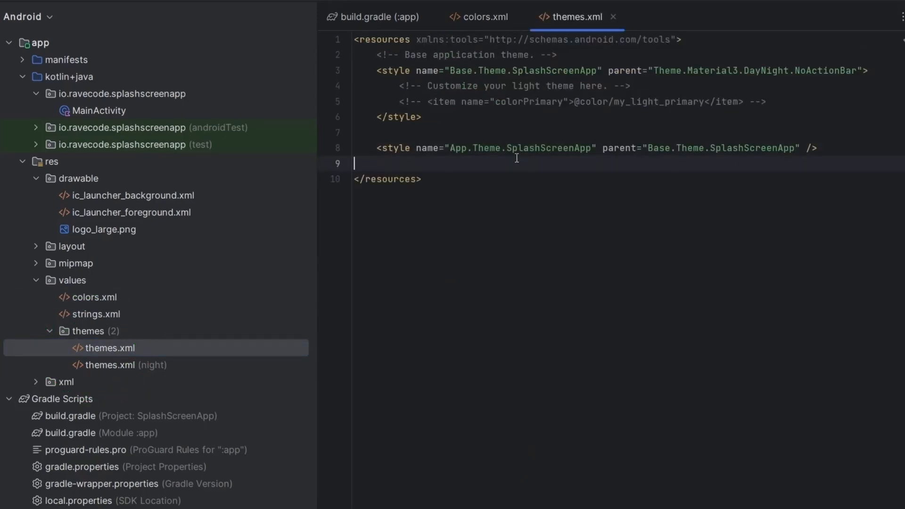
Write the Theme.App.SplashScreen style with background, logo_large icon and postSplashScreenTheme items.
text(<style name=")
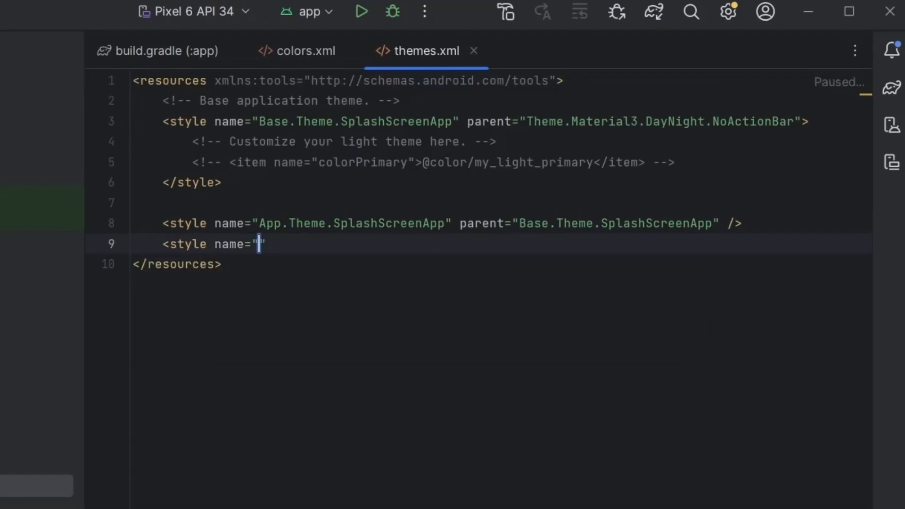
text(Theme.App.SplashScr)
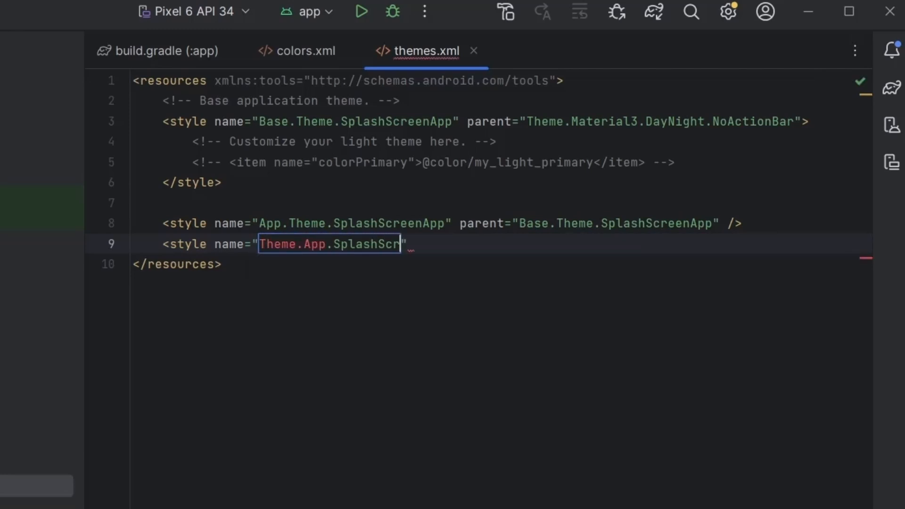
text(een)
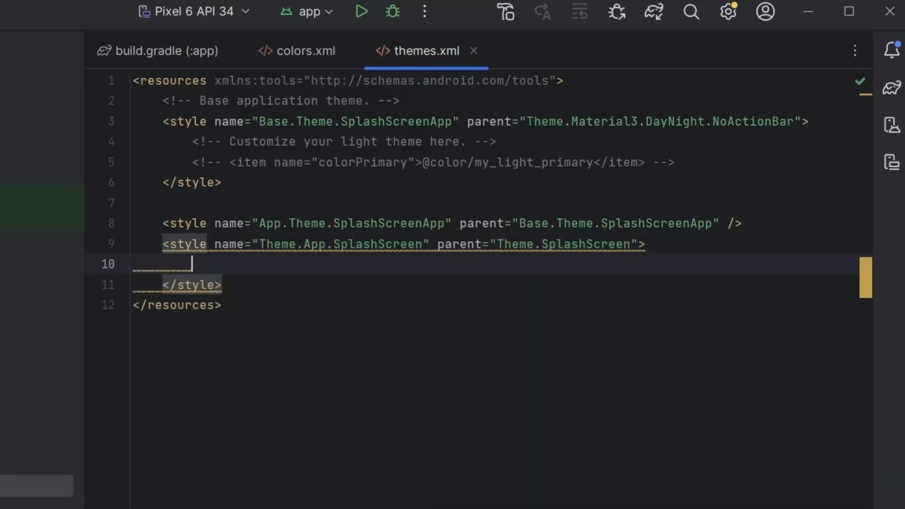
text(<item name="windowSplashScreenBackground">@color/dark_grey</item>)
text(<item name="pos")
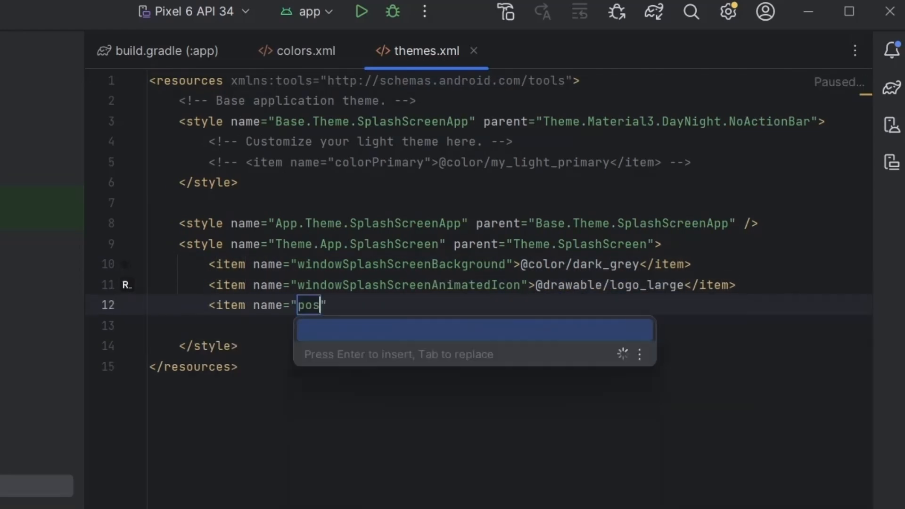
key(Enter)
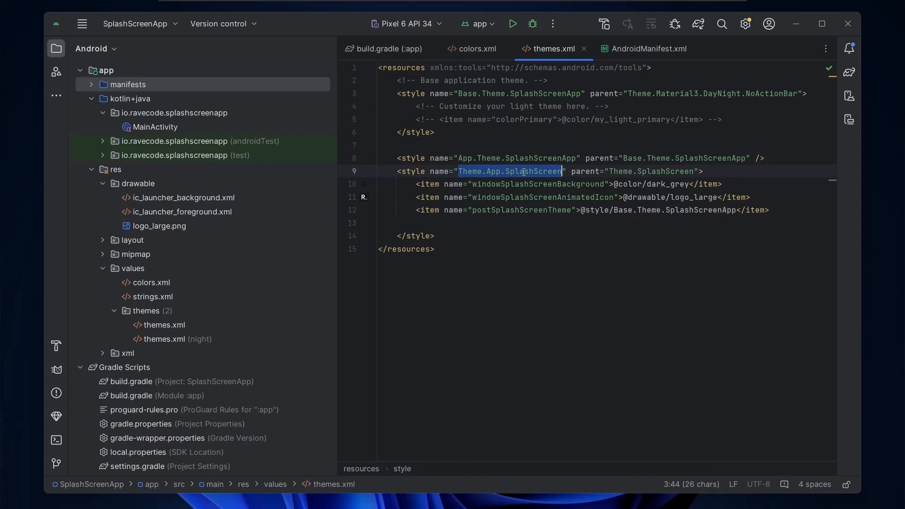
mouse_move(648, 49)
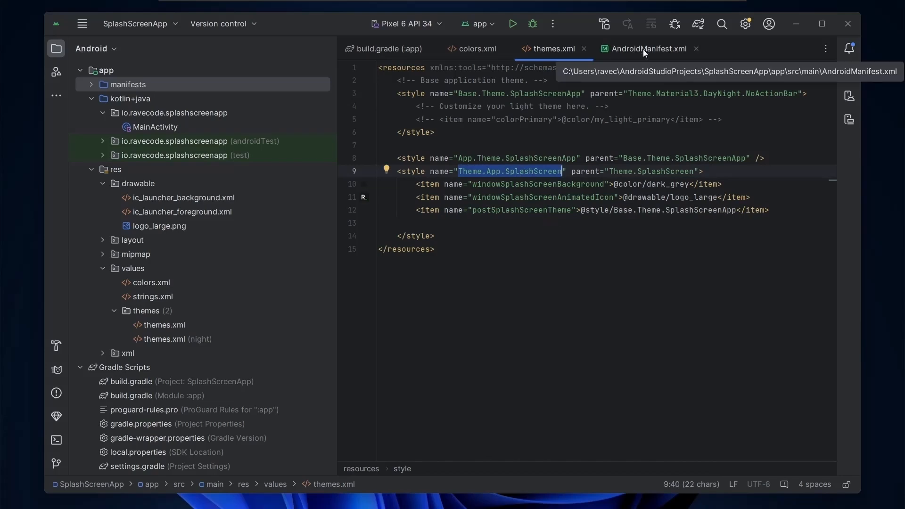
click(647, 49)
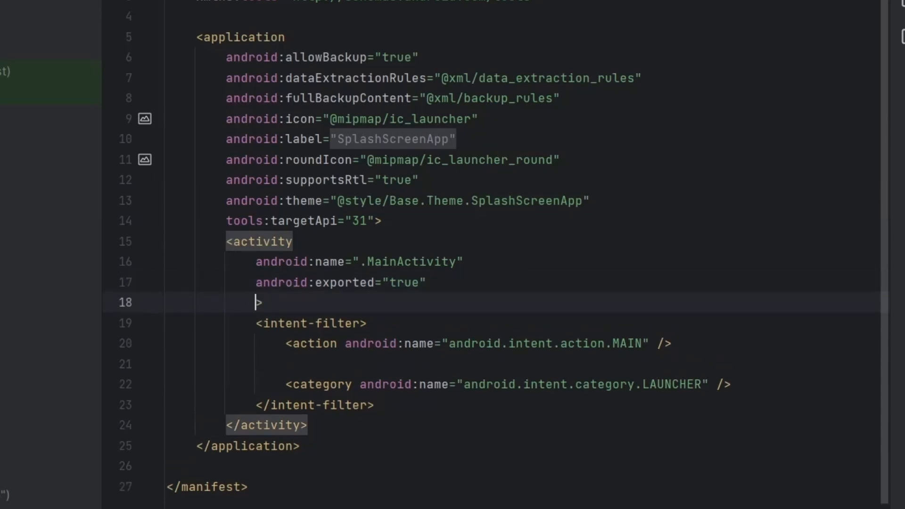
text(android:theme="@style/Theme.App.SplashScreen")
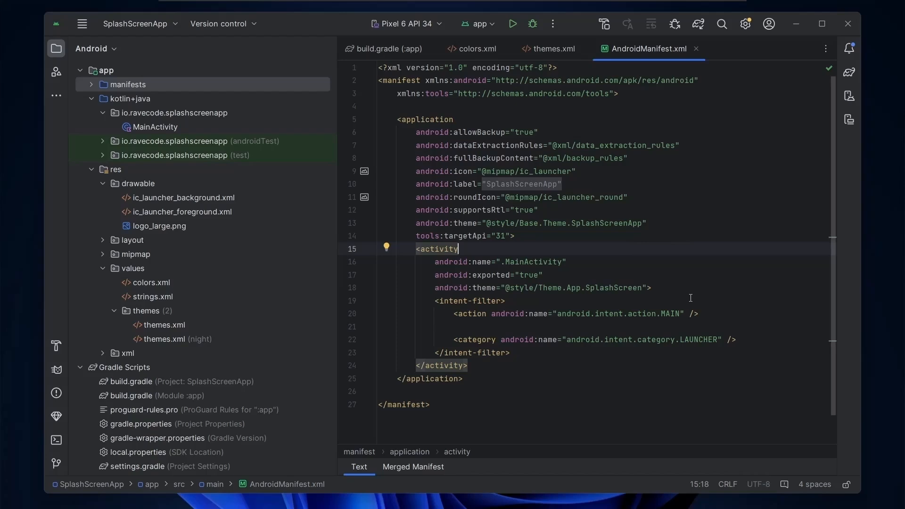
double_click(155, 126)
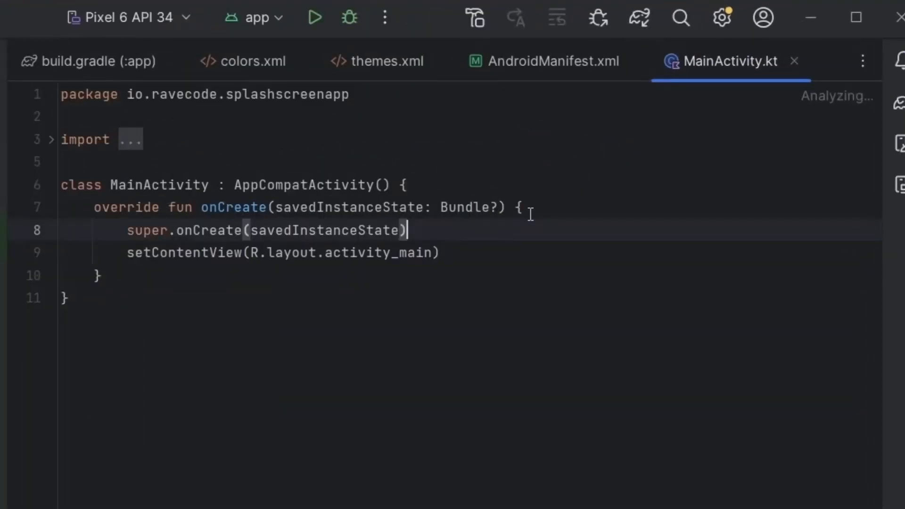
Add Thread.sleep(3000) and installSplashScreen() to MainActivity's onCreate.
text(Thread.sleep())
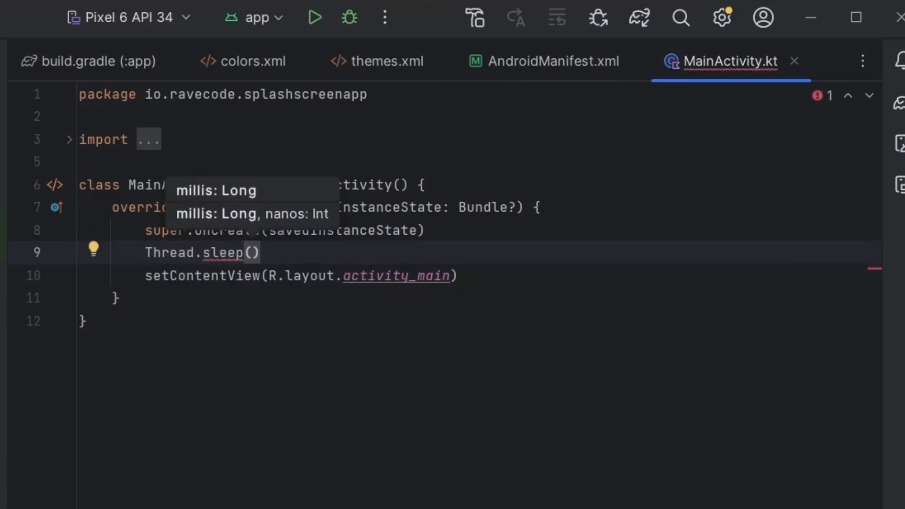
text(3000)
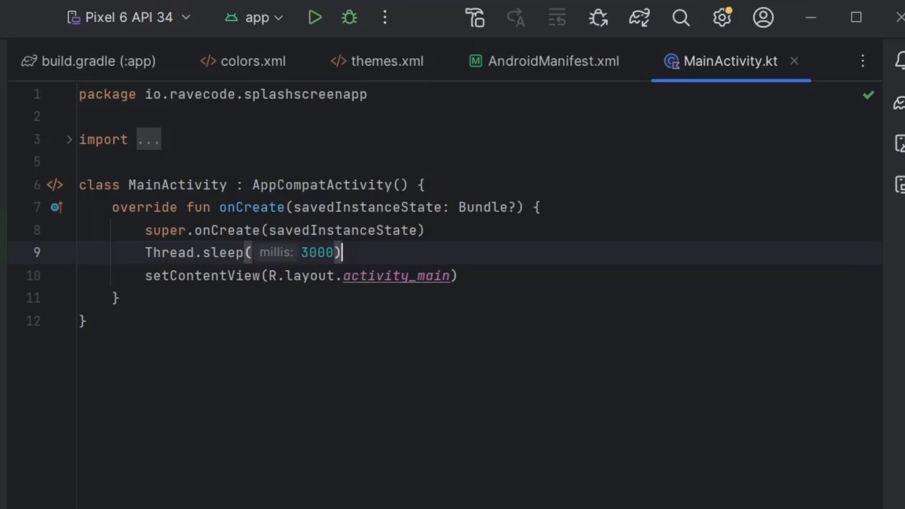
text(installSplashScreen()
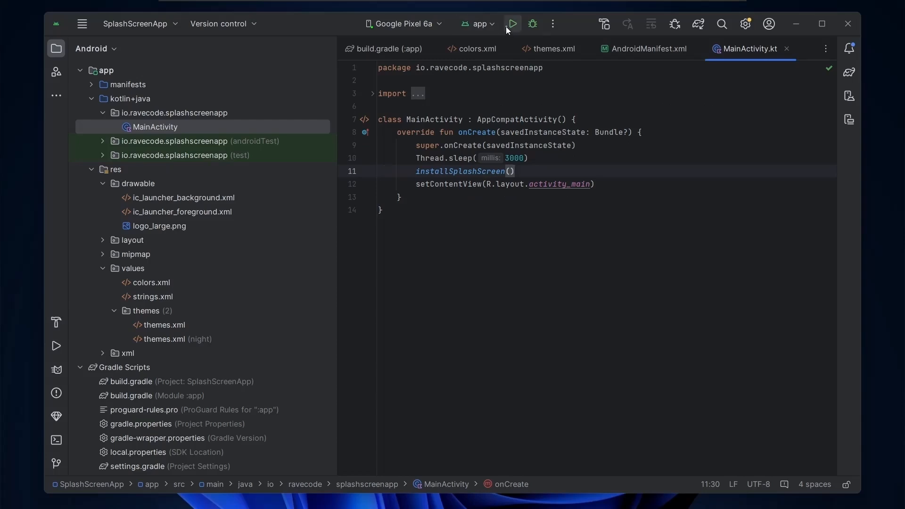
Run the app on the Google Pixel 6a to show the Hello World screen.
click(512, 24)
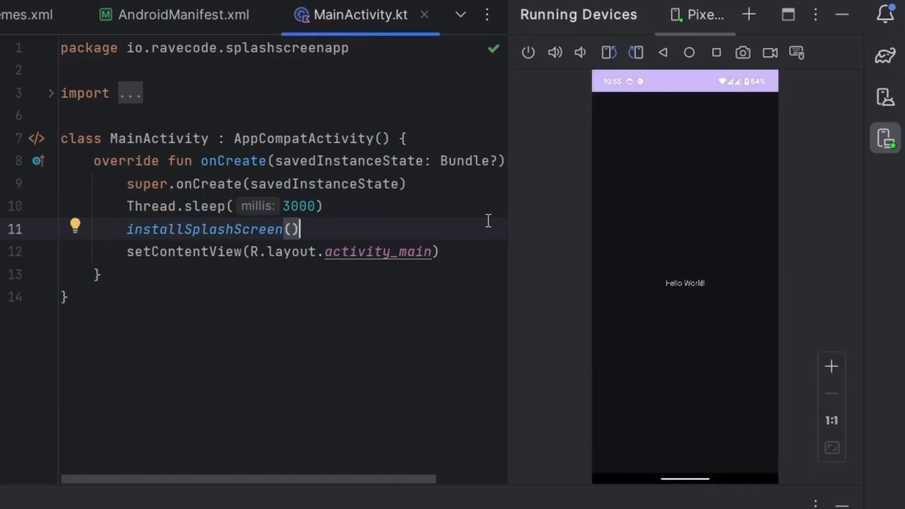
mouse_move(491, 227)
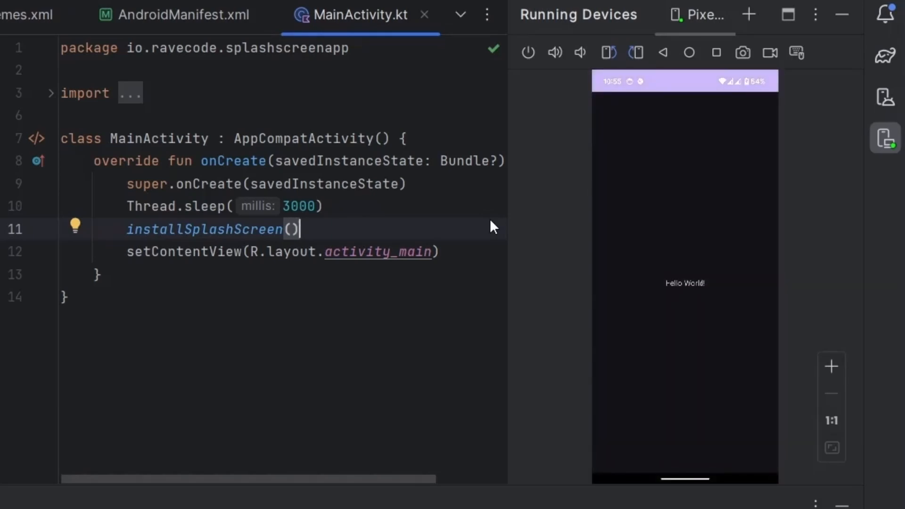